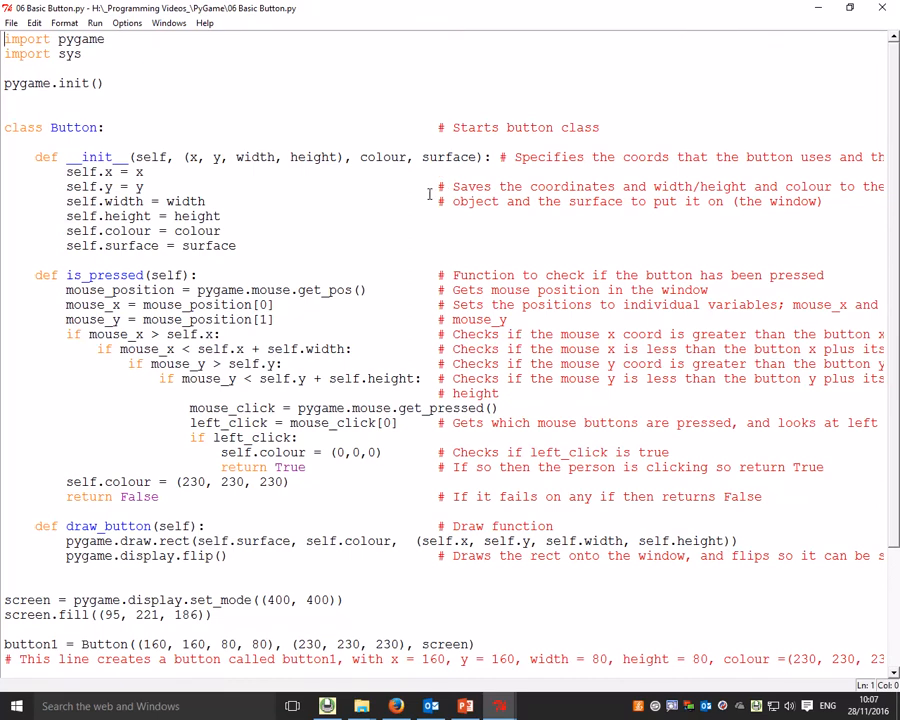
pyautogui.moveTo(322, 190)
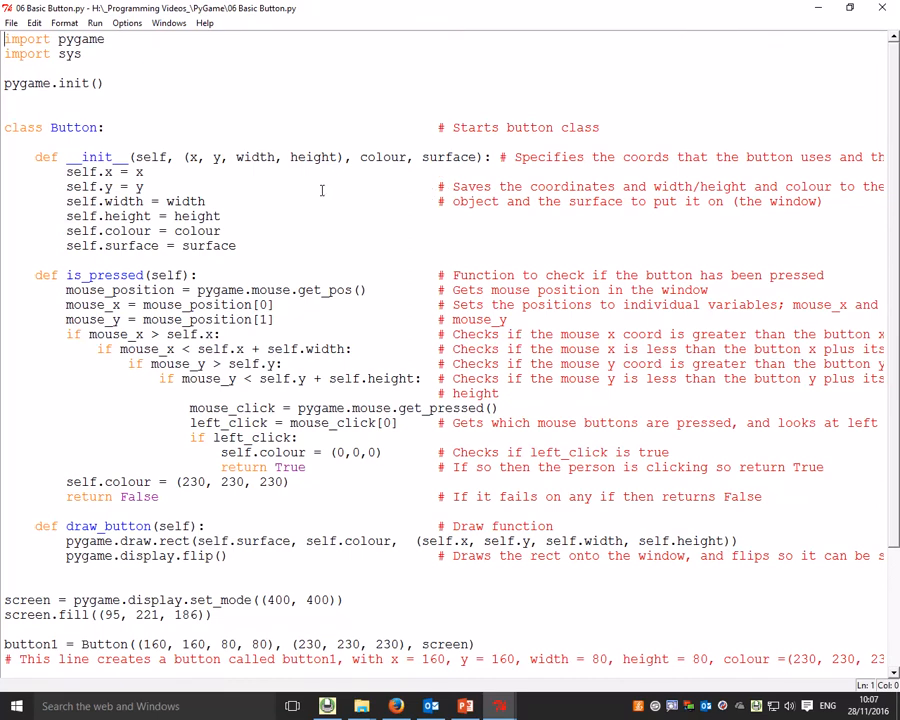
# Review the Button class code, highlighting the surface parameter while explaining it.
pyautogui.scroll(-3)
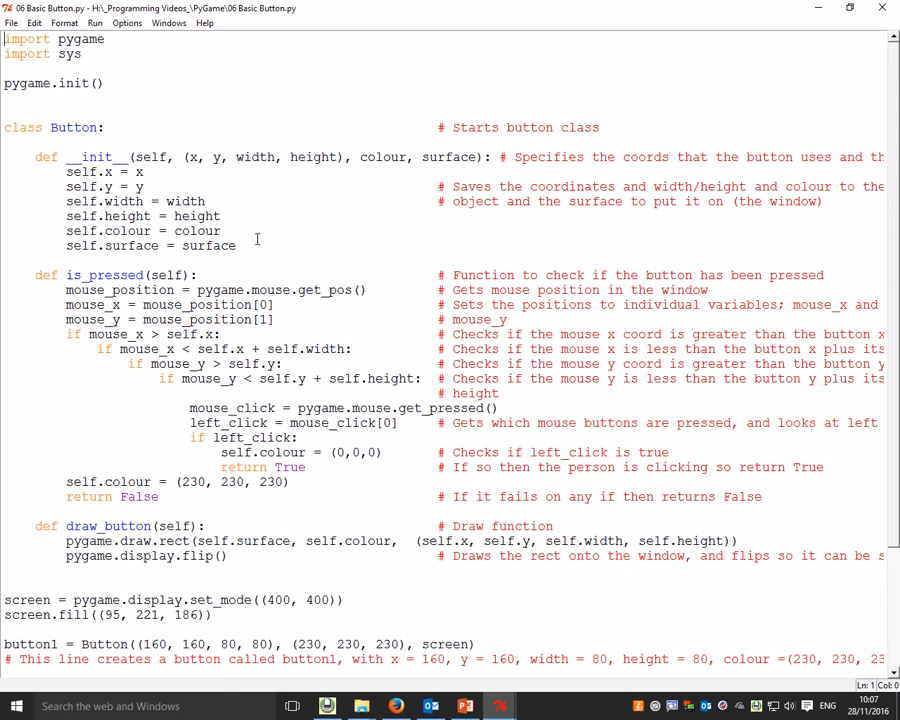
pyautogui.scroll(-3)
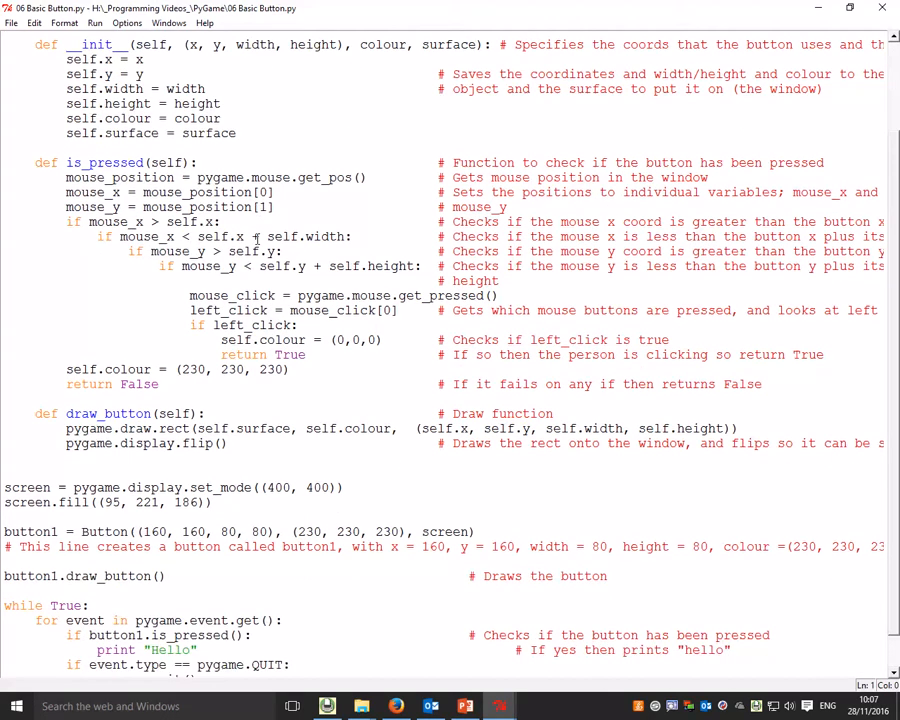
pyautogui.scroll(-3)
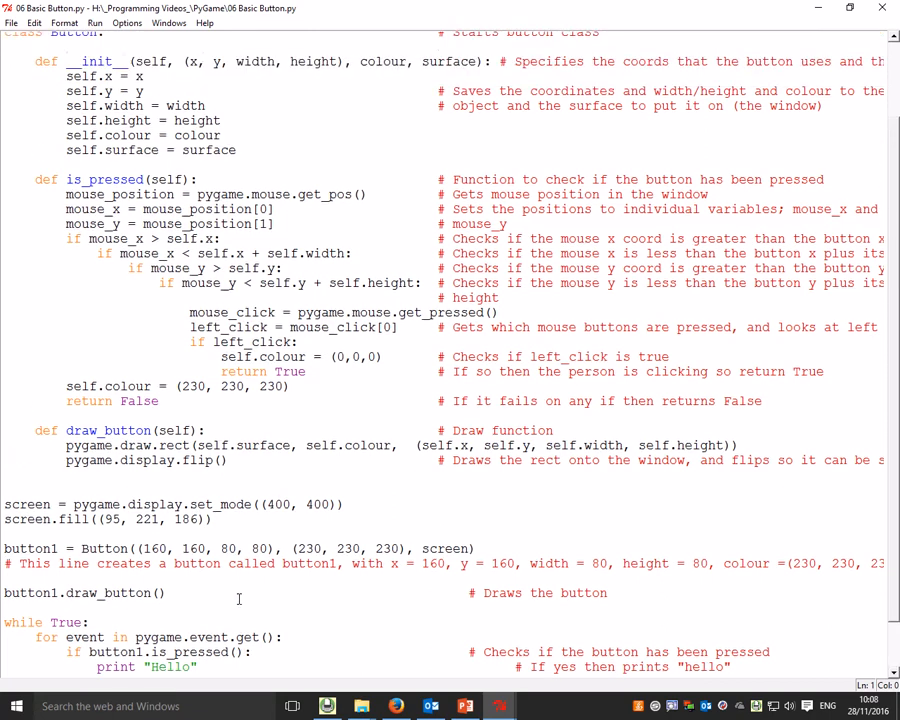
pyautogui.scroll(3)
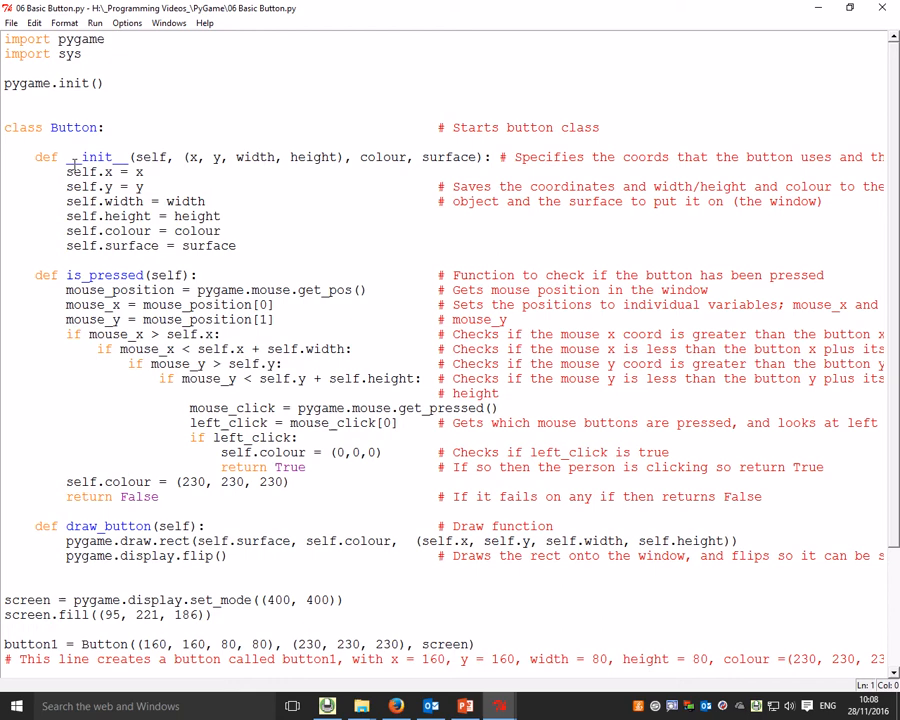
pyautogui.doubleClick(94, 156)
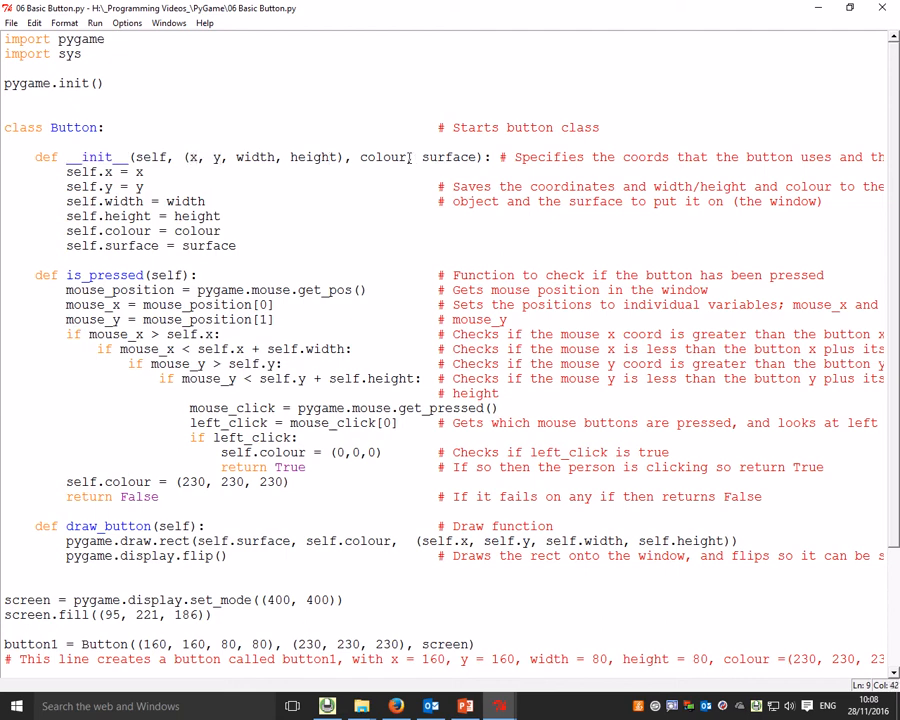
pyautogui.doubleClick(448, 156)
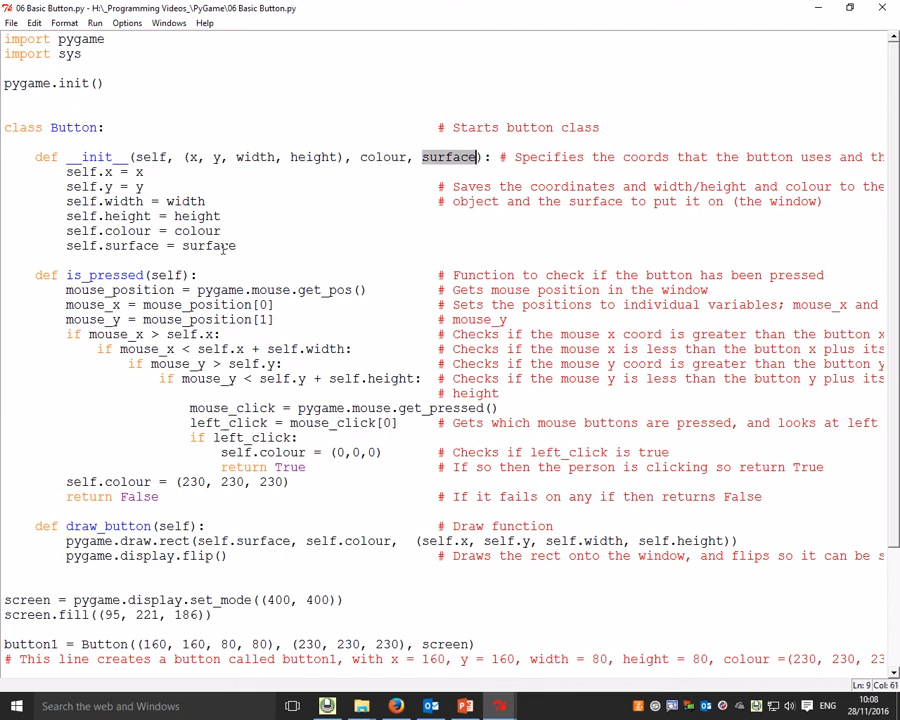
pyautogui.scroll(-3)
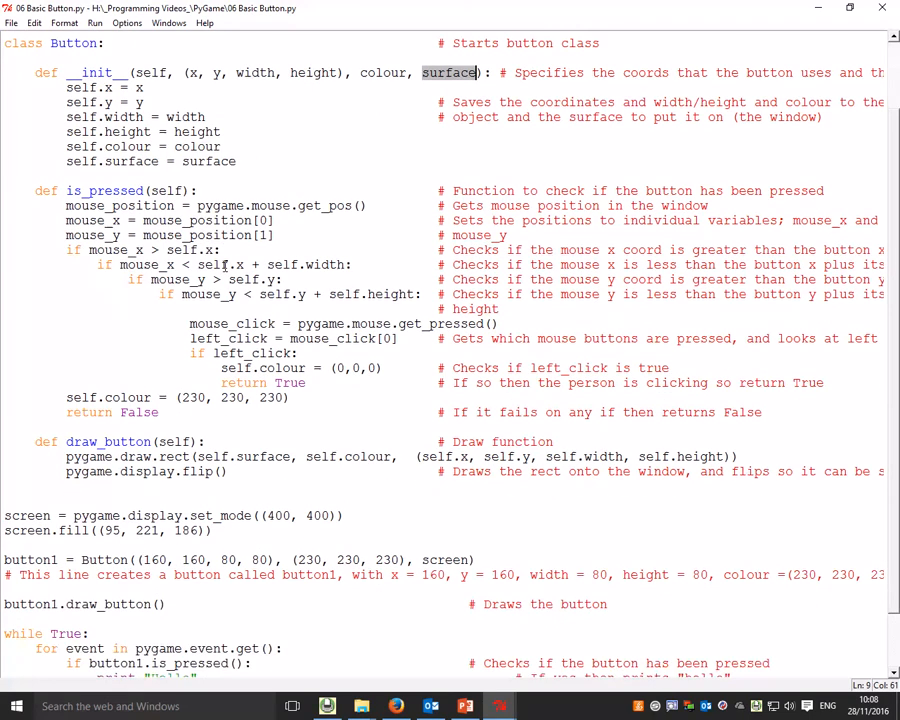
pyautogui.scroll(-3)
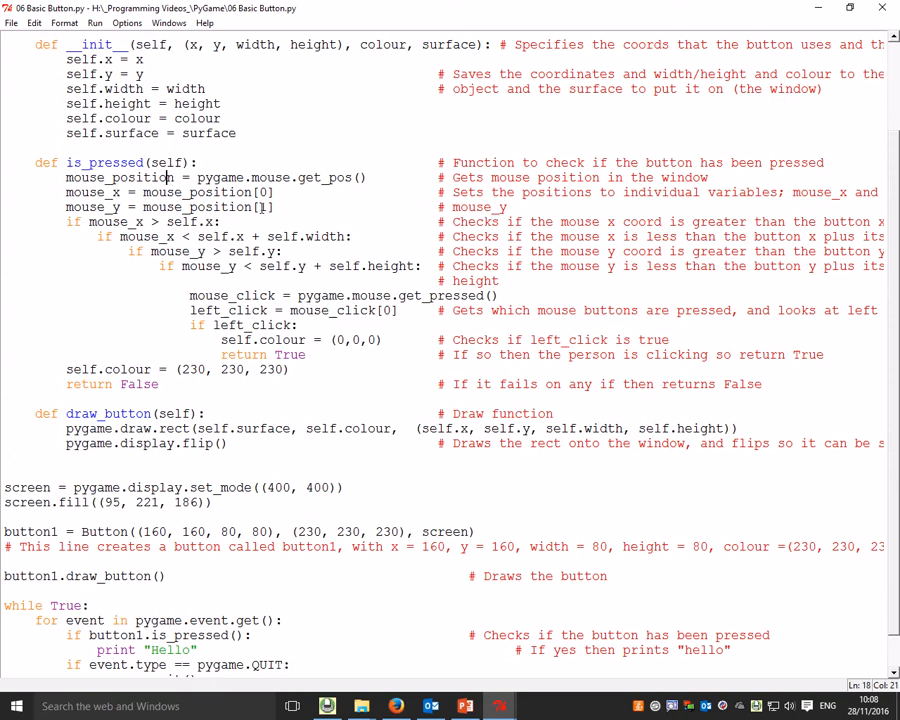
pyautogui.scroll(-3)
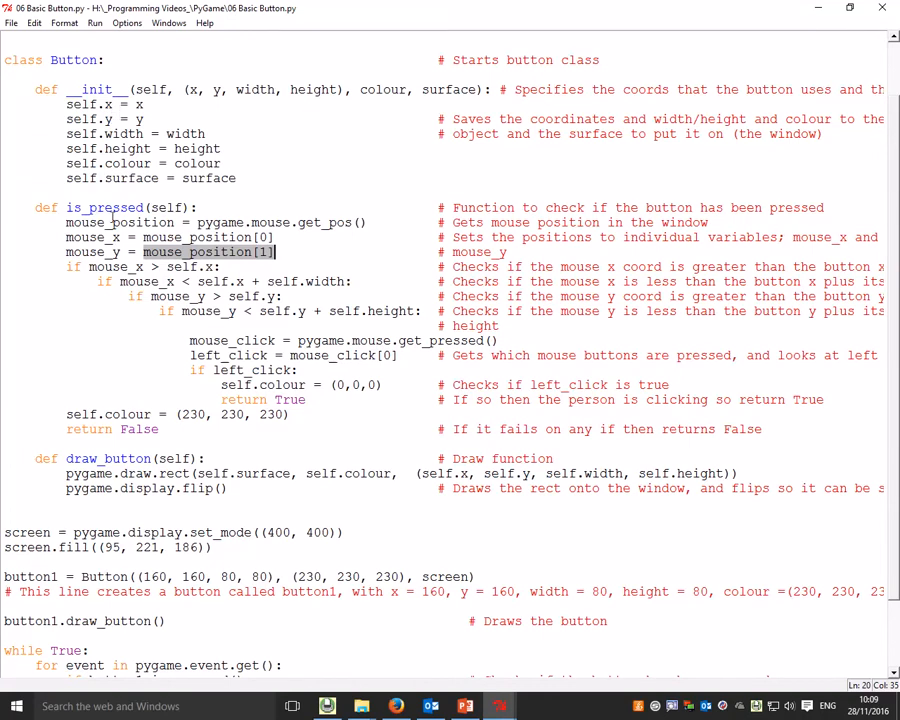
pyautogui.scroll(-3)
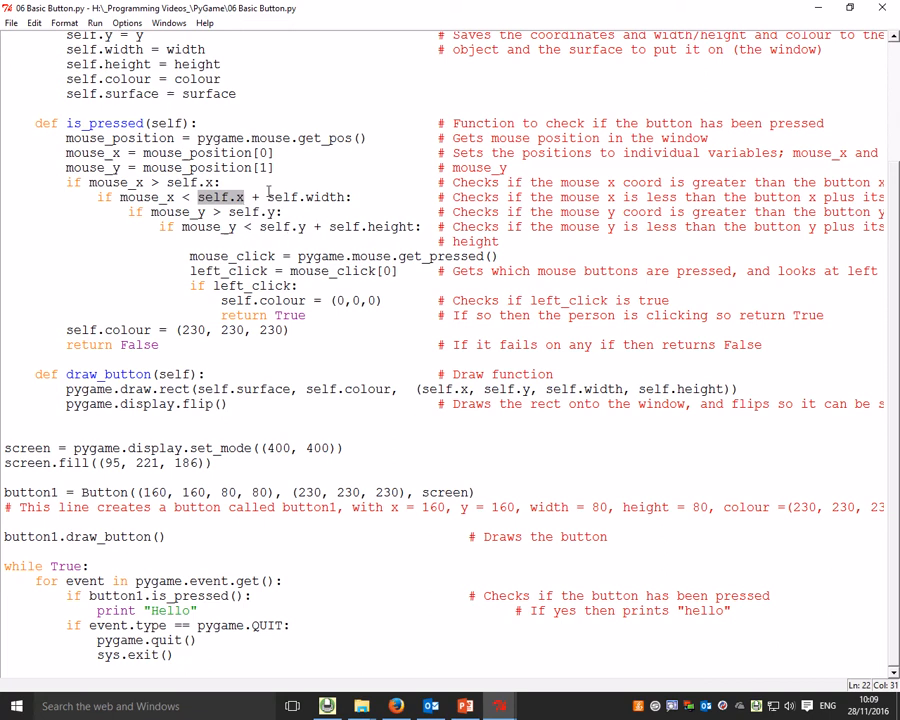
pyautogui.moveTo(370, 164)
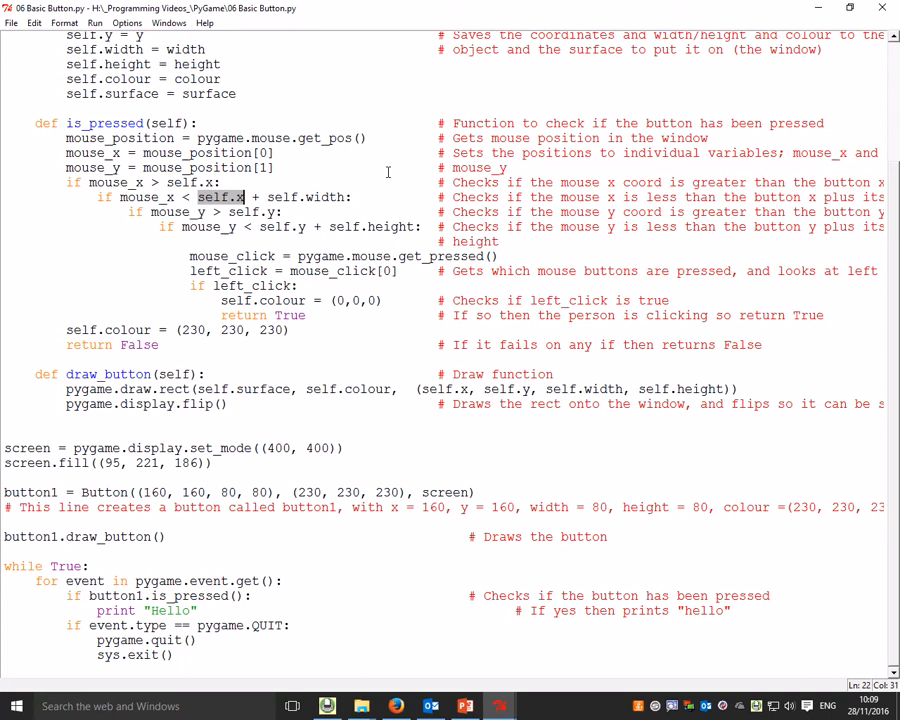
pyautogui.moveTo(352, 256)
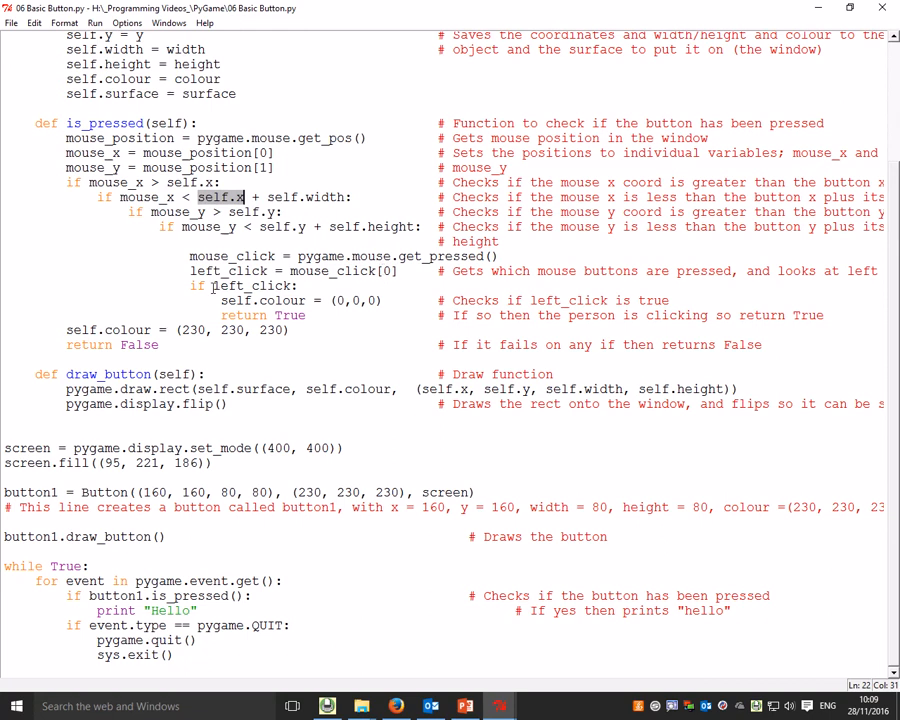
# Review the main loop, picking out button1 in the draw call.
pyautogui.doubleClick(252, 284)
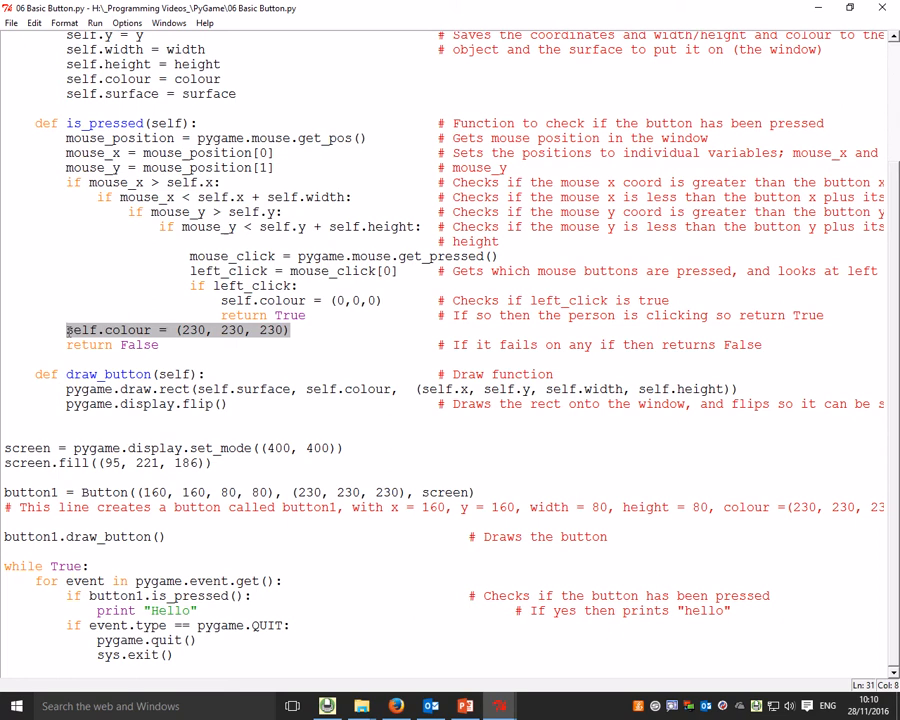
pyautogui.moveTo(70, 374)
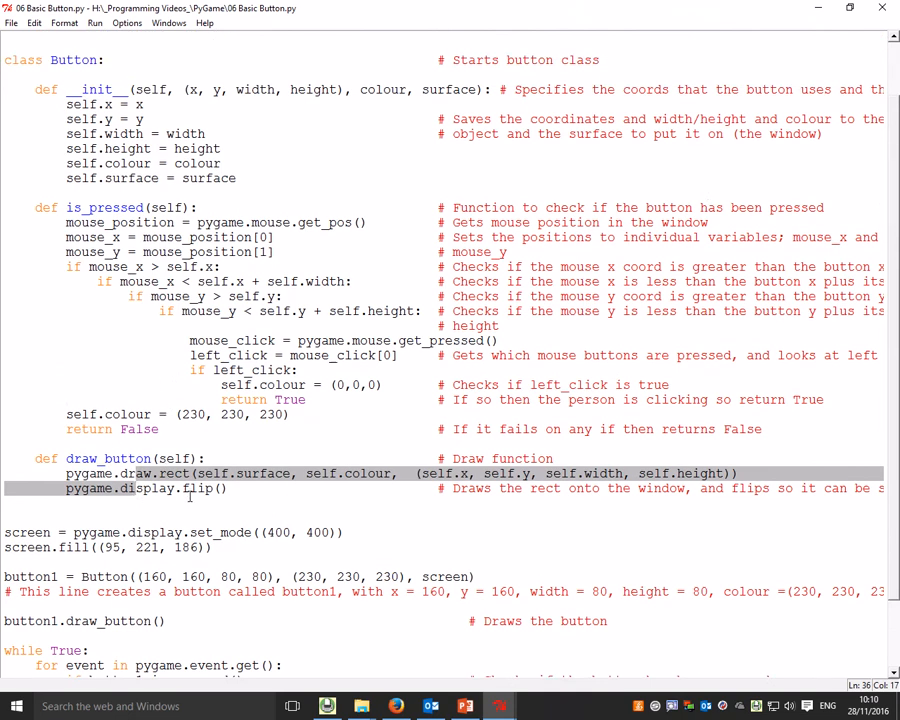
pyautogui.scroll(-3)
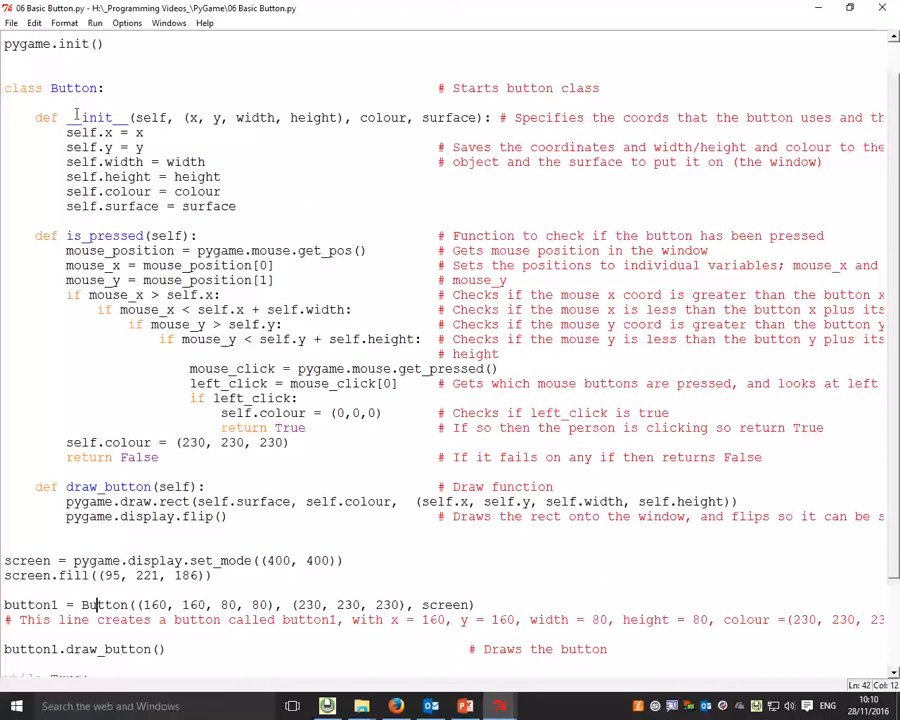
pyautogui.scroll(-3)
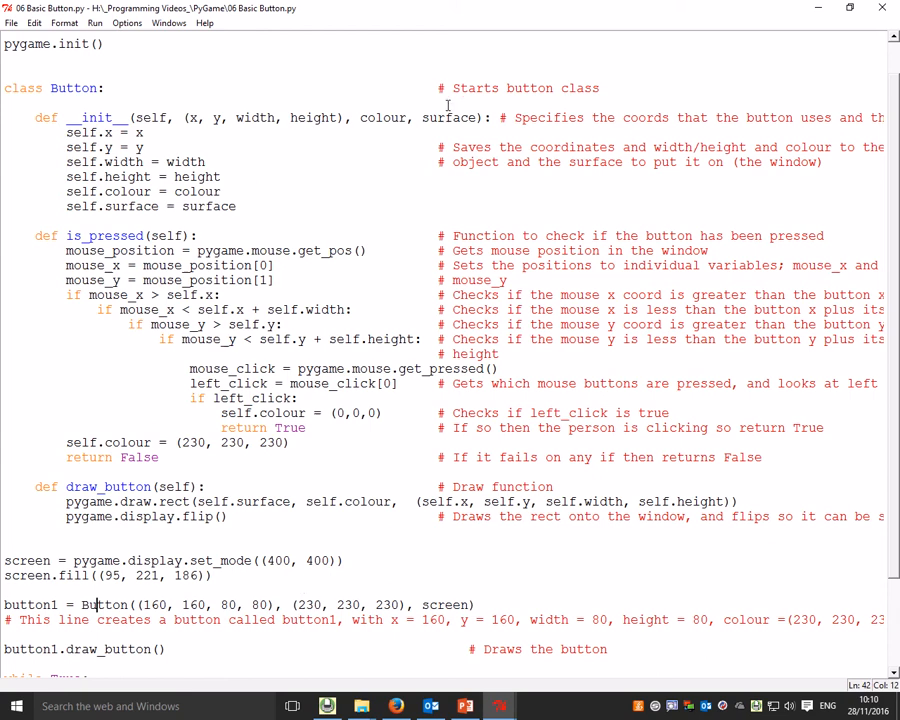
pyautogui.scroll(-3)
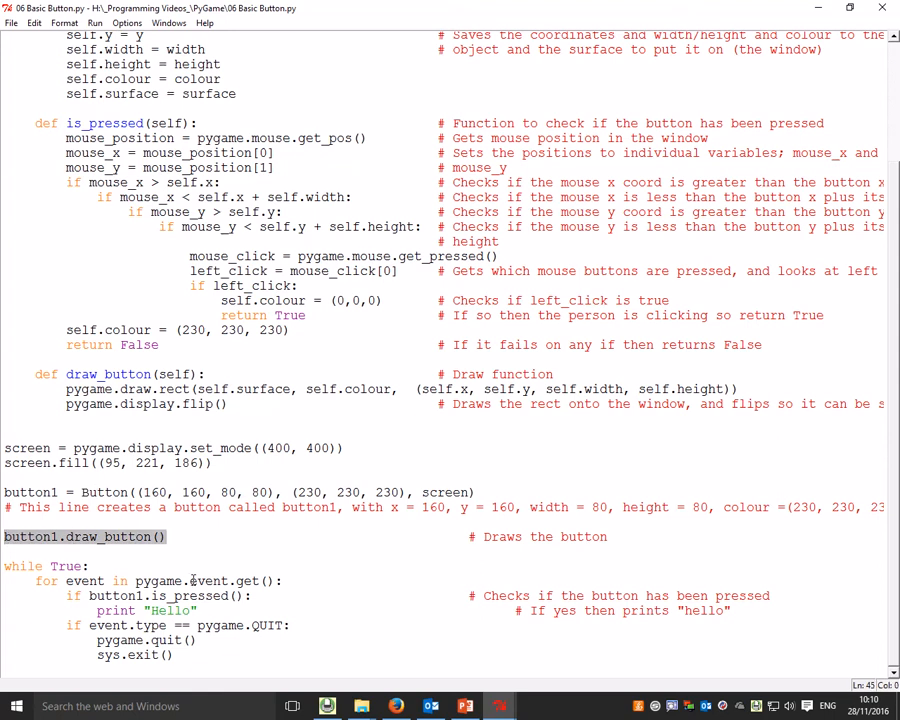
pyautogui.doubleClick(108, 374)
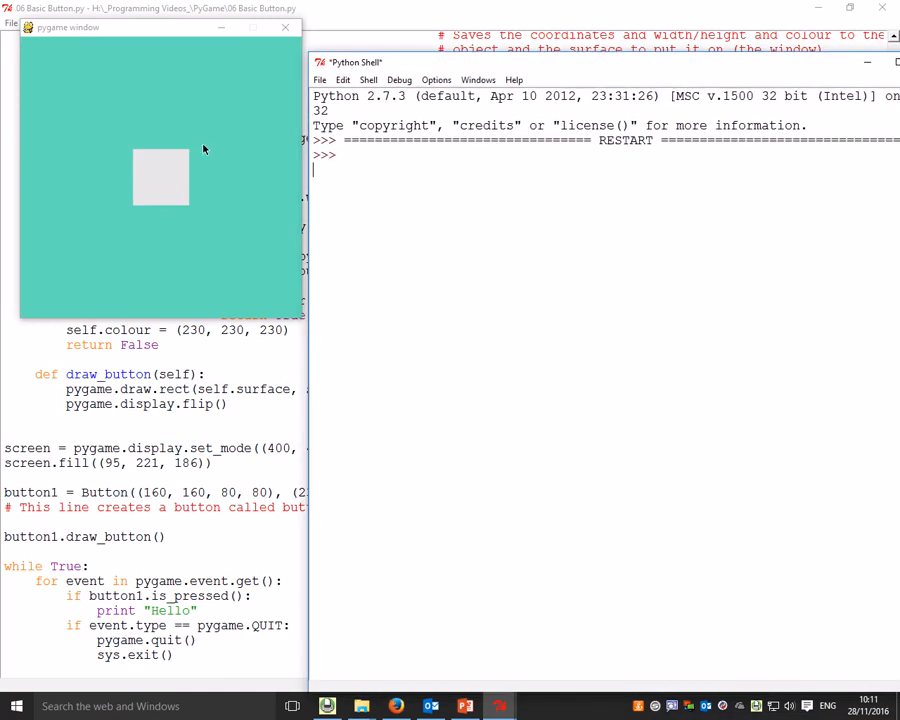
pyautogui.moveTo(150, 178)
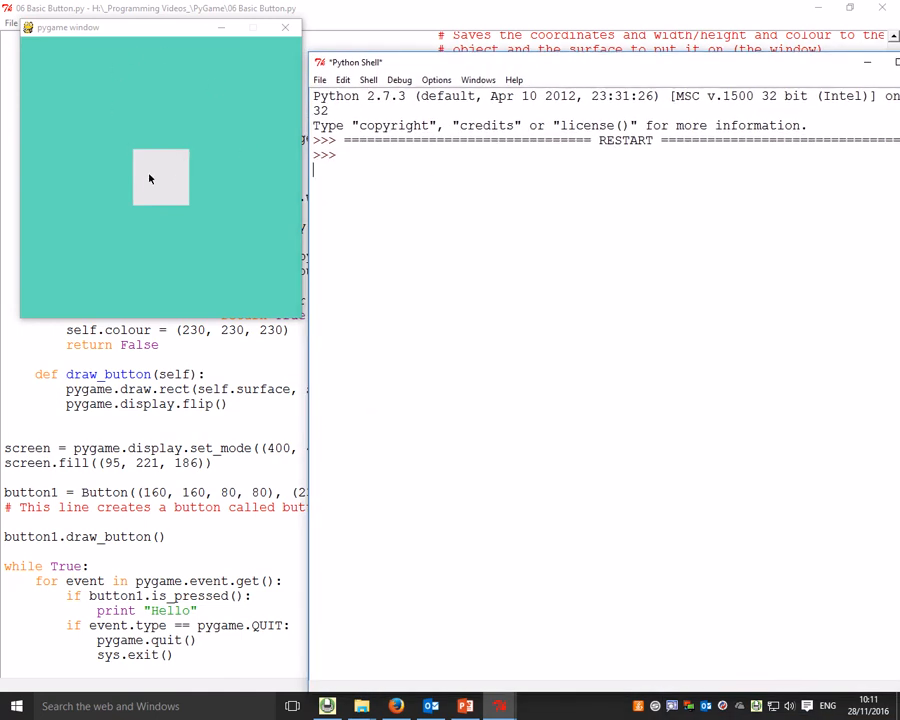
pyautogui.moveTo(128, 188)
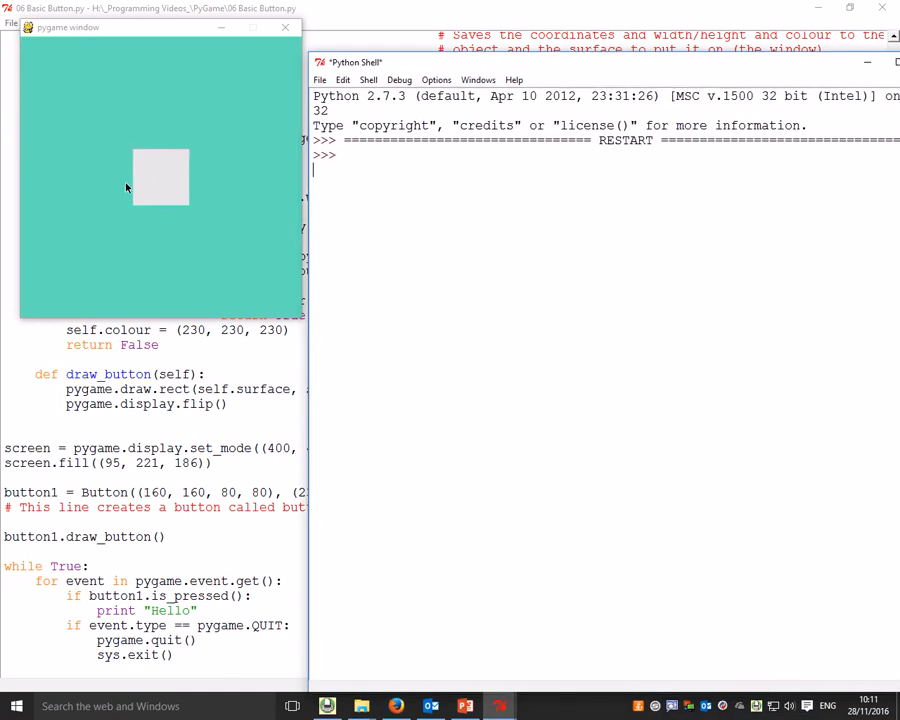
# Press the grey square six times so Hello prints repeatedly in the Python shell.
pyautogui.click(160, 182)
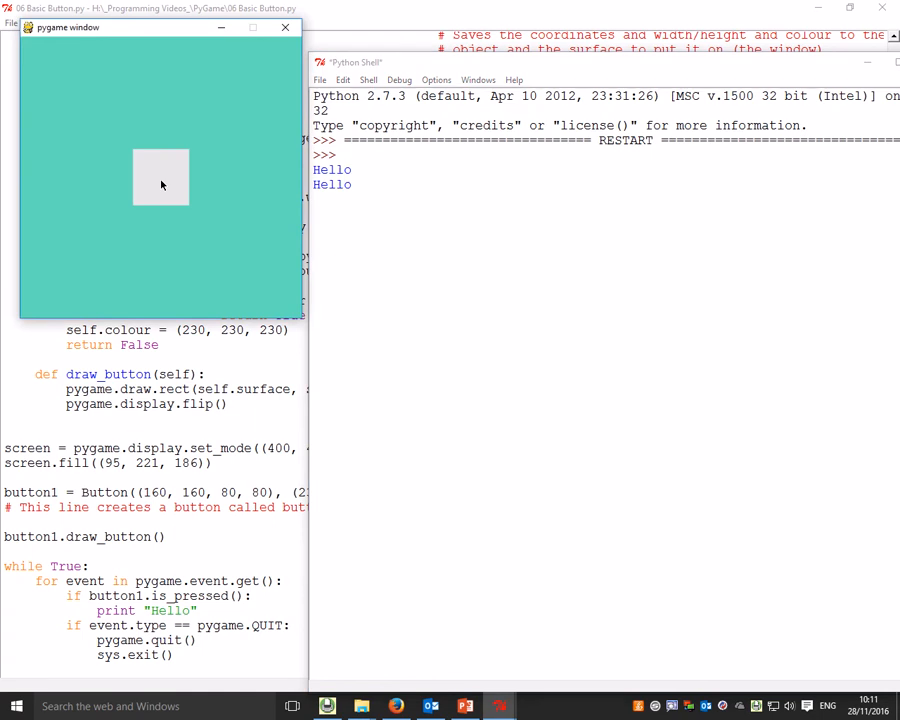
pyautogui.click(162, 182)
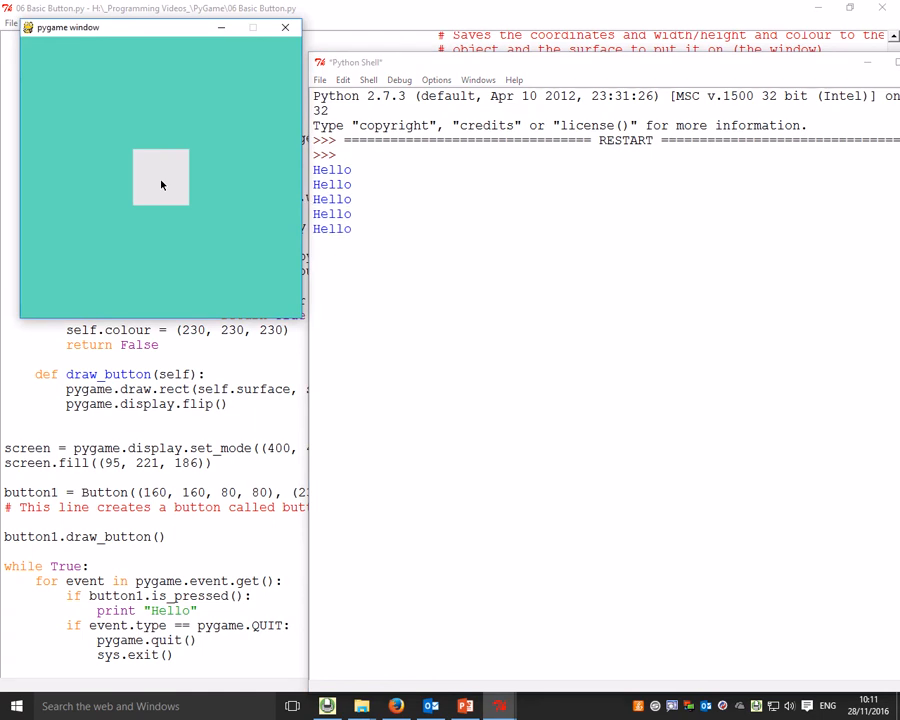
pyautogui.click(160, 178)
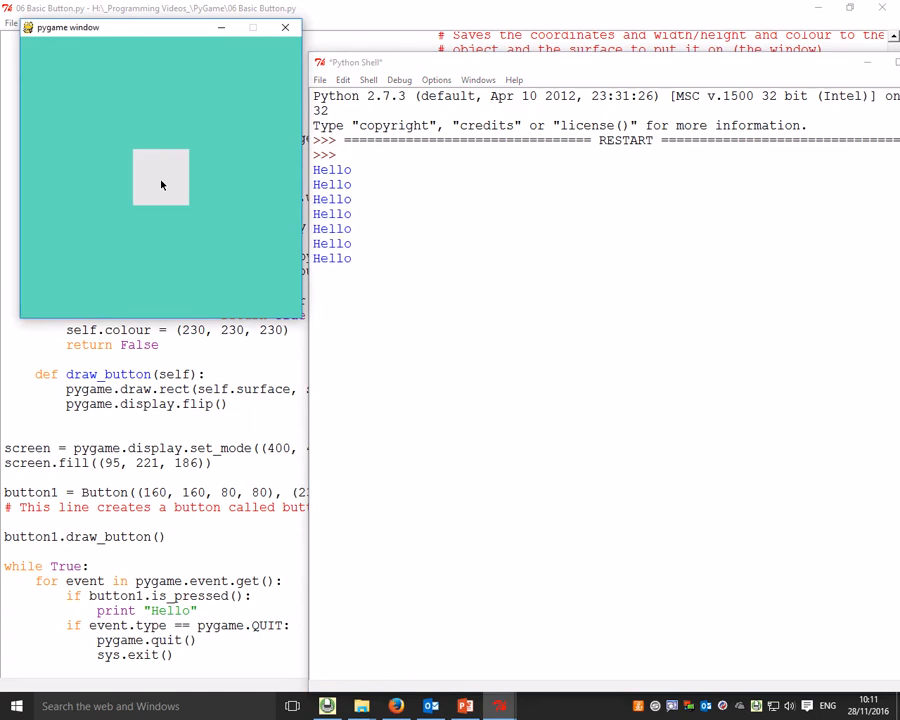
pyautogui.click(160, 184)
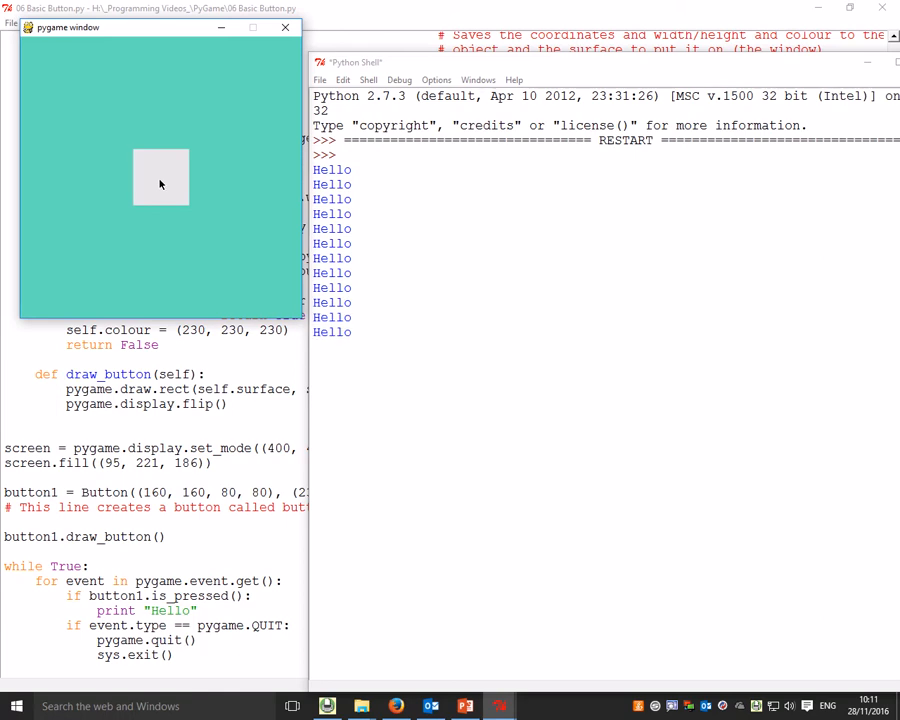
pyautogui.click(162, 176)
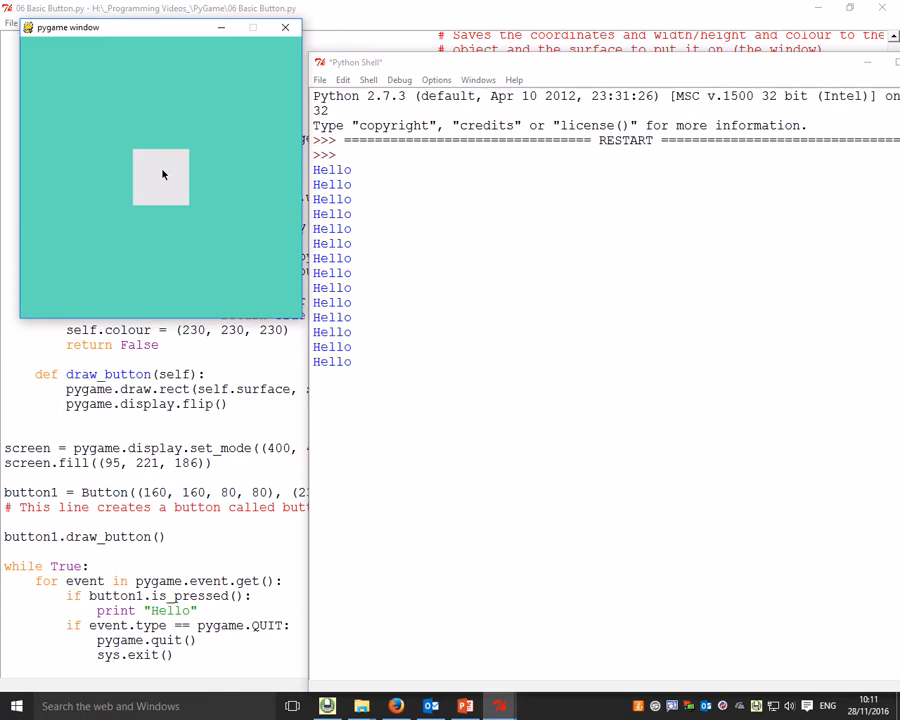
pyautogui.click(160, 176)
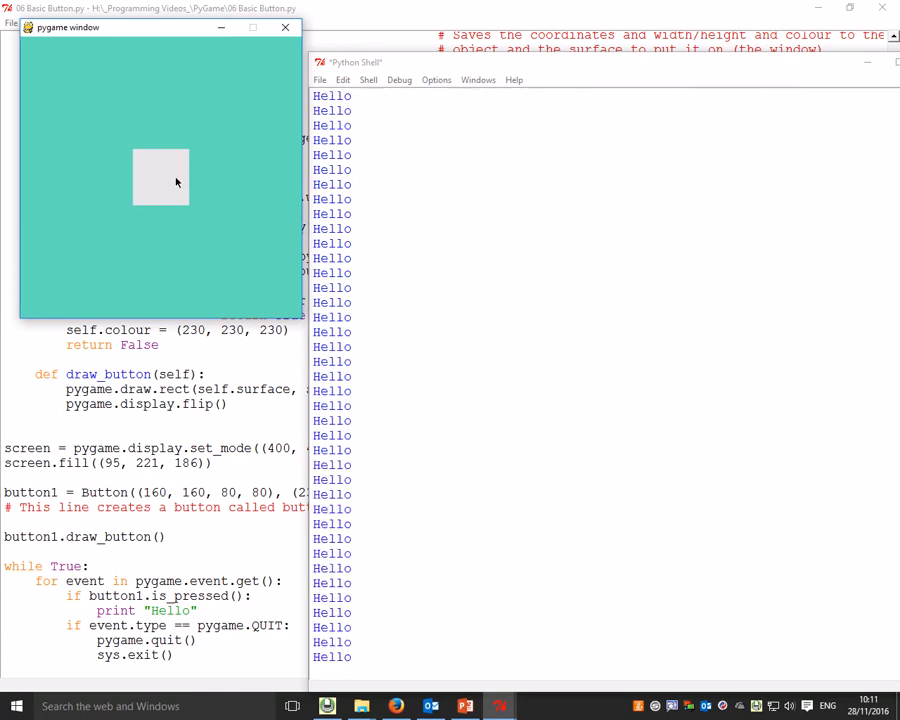
pyautogui.moveTo(184, 180)
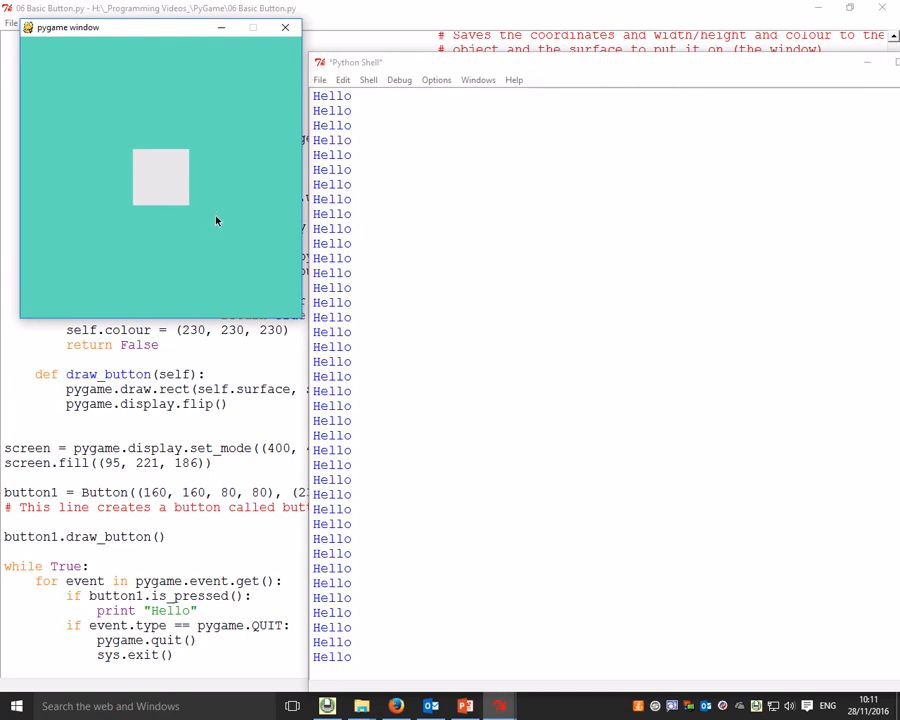
pyautogui.moveTo(156, 176)
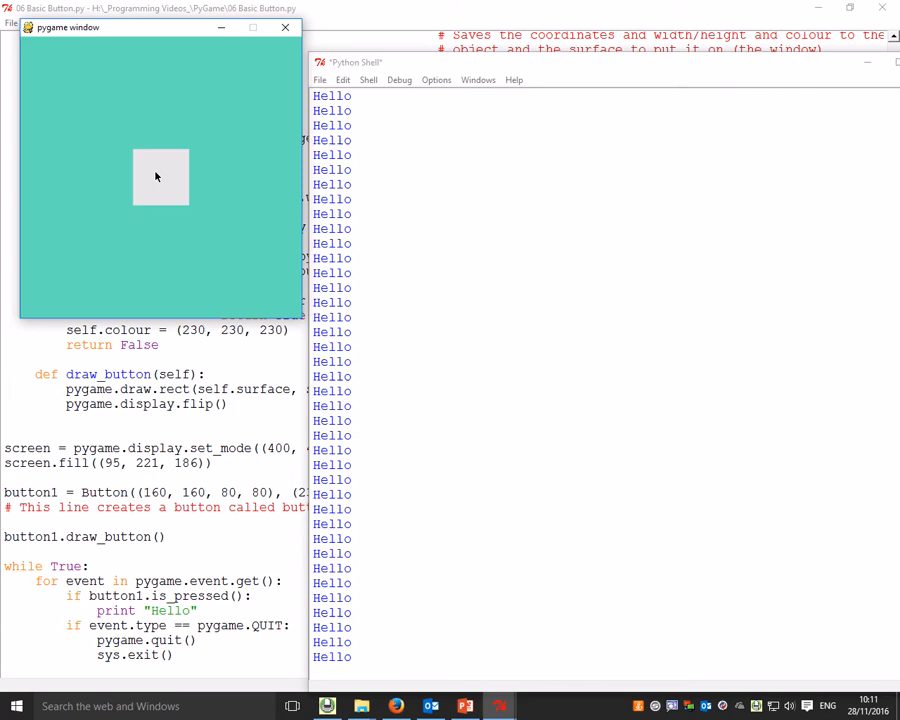
pyautogui.moveTo(194, 116)
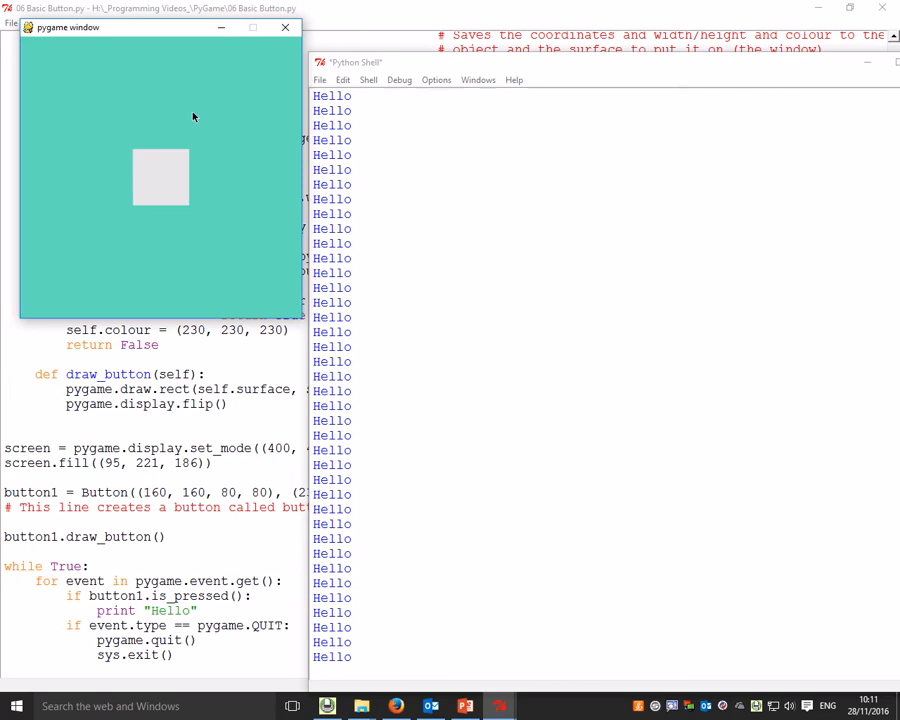
pyautogui.moveTo(168, 180)
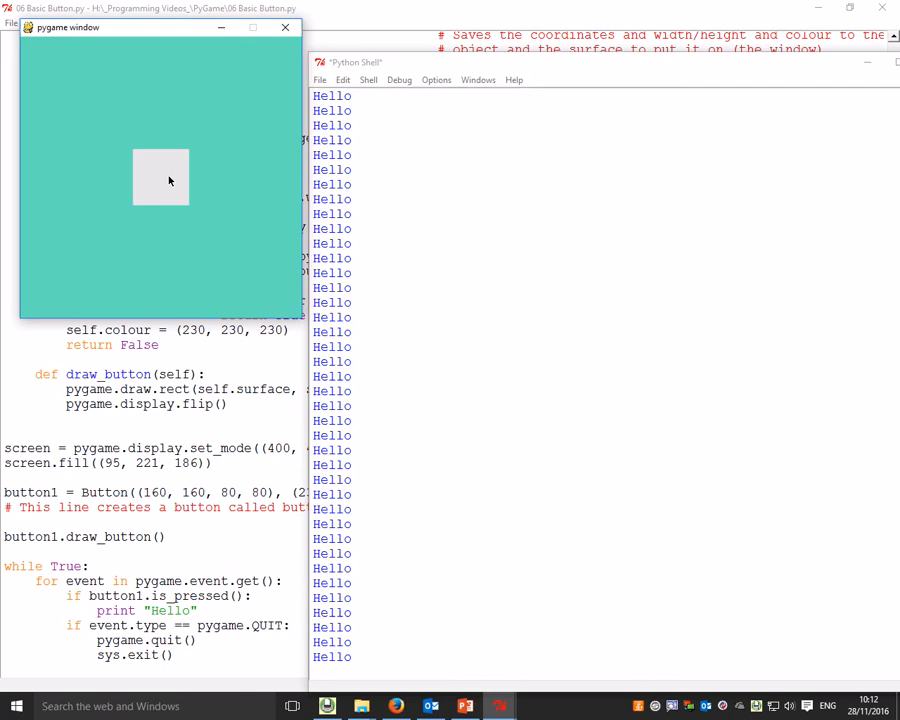
pyautogui.moveTo(172, 172)
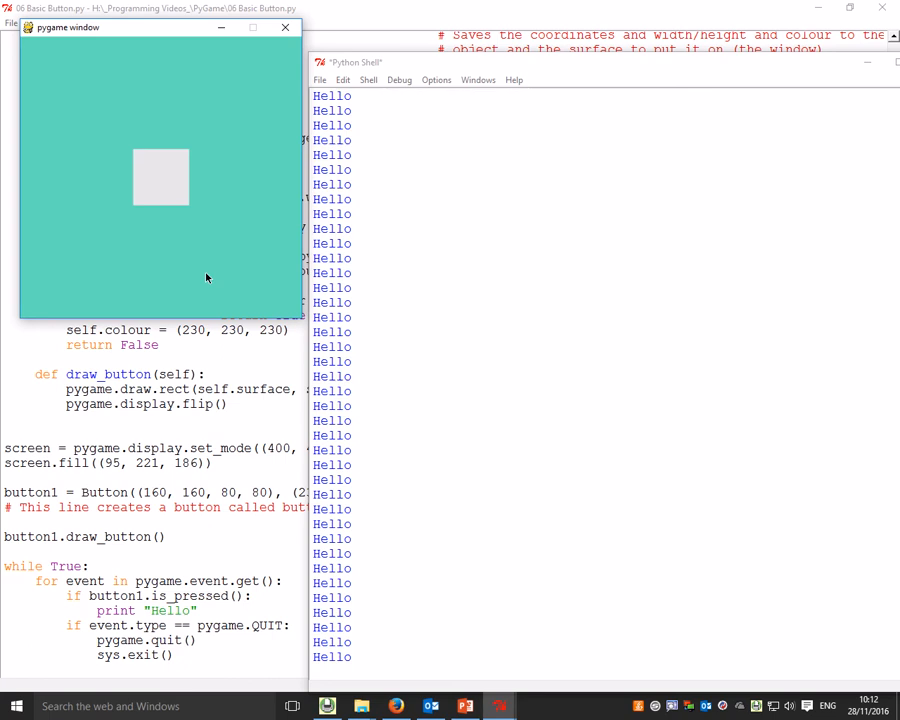
pyautogui.moveTo(230, 96)
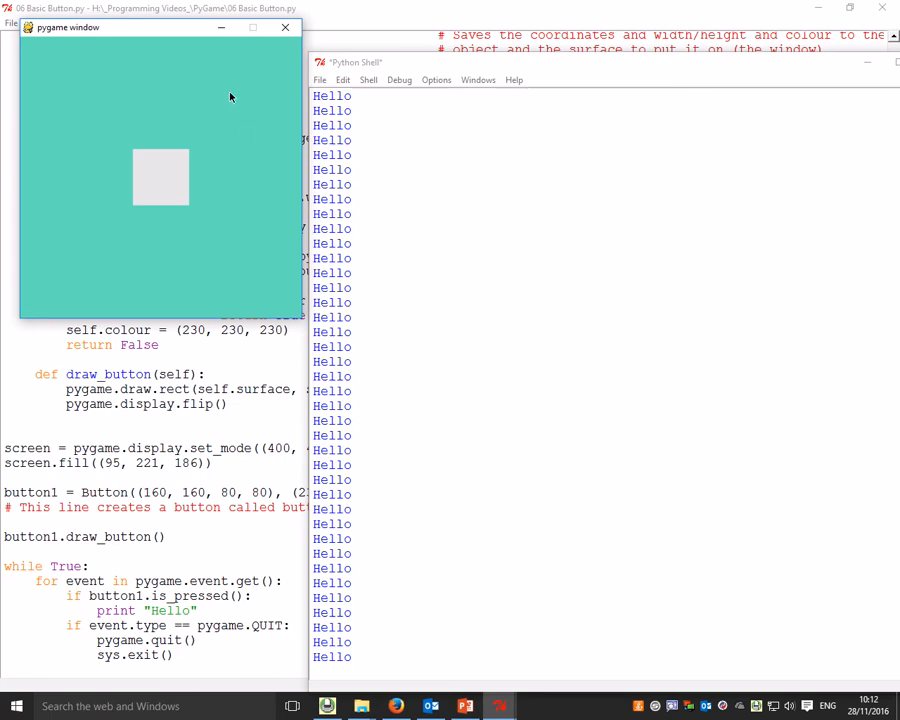